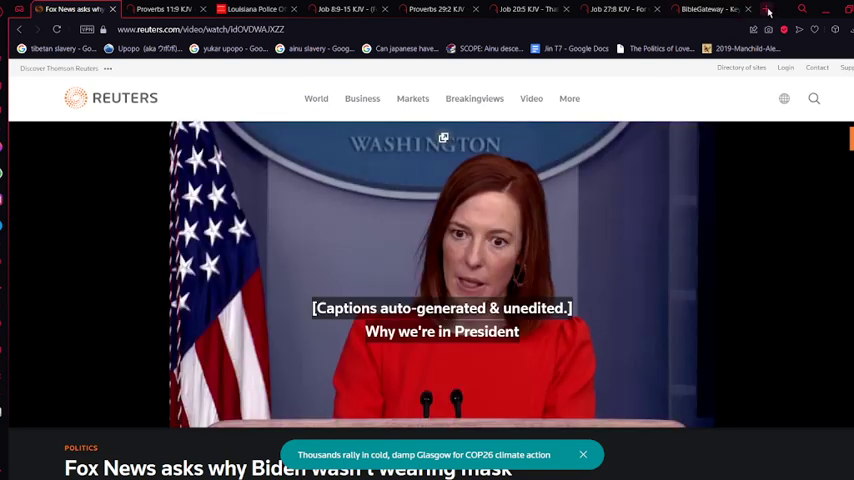
# Open a new tab and launch YouTube from the Speed Dial page
pyautogui.click(765, 9)
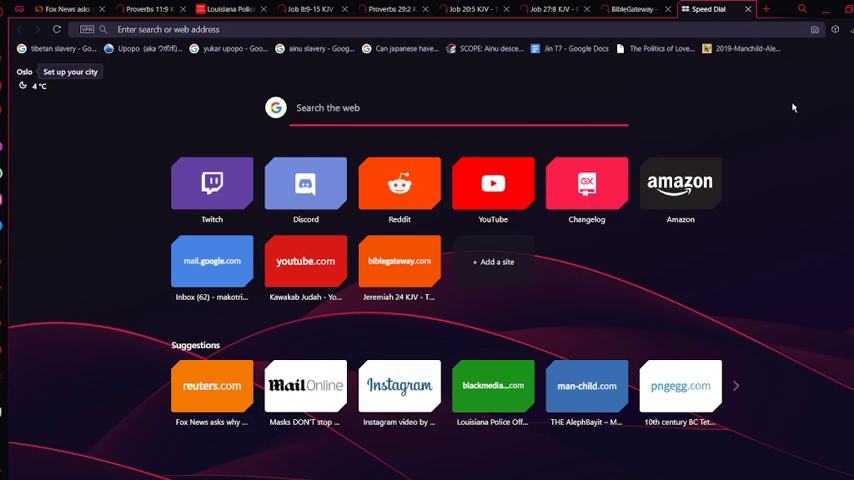
pyautogui.click(492, 184)
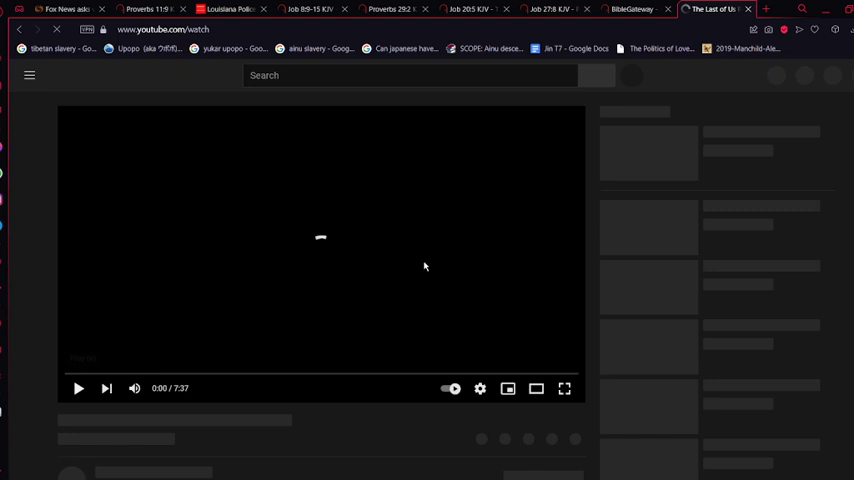
# Load 'The Last of Us Remastered: All Recordings' on YouTube and scroll down the page
pyautogui.click(78, 388)
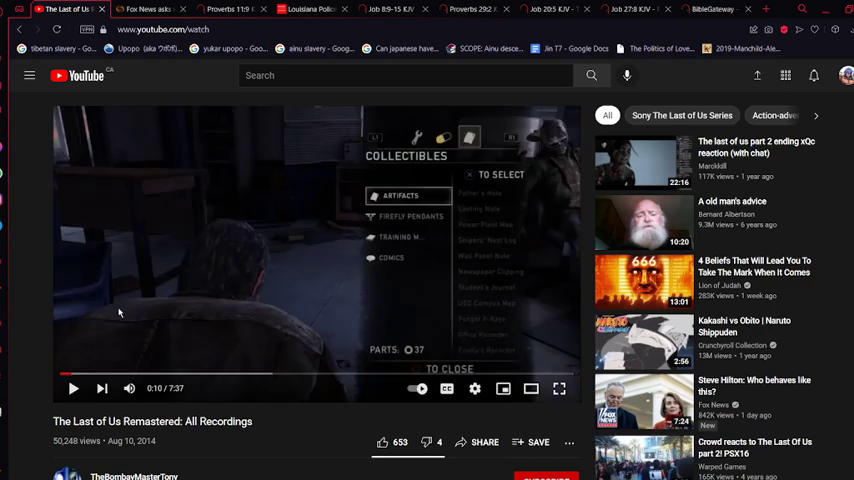
pyautogui.moveTo(243, 253)
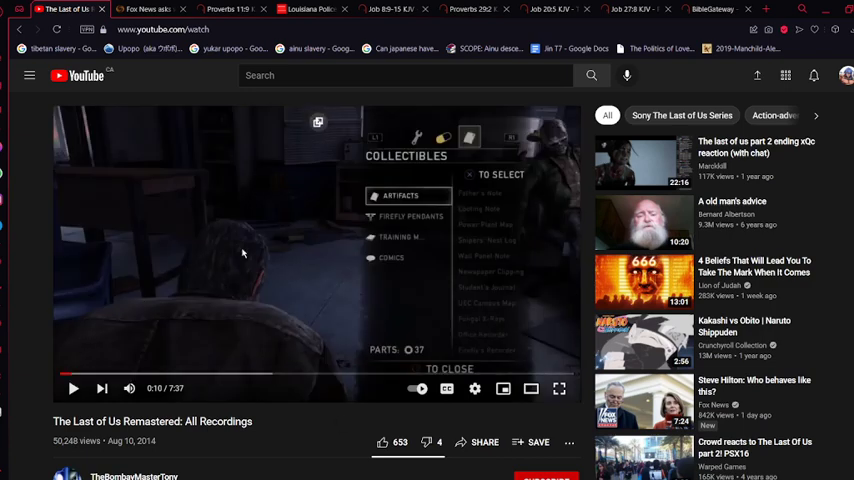
pyautogui.moveTo(96, 303)
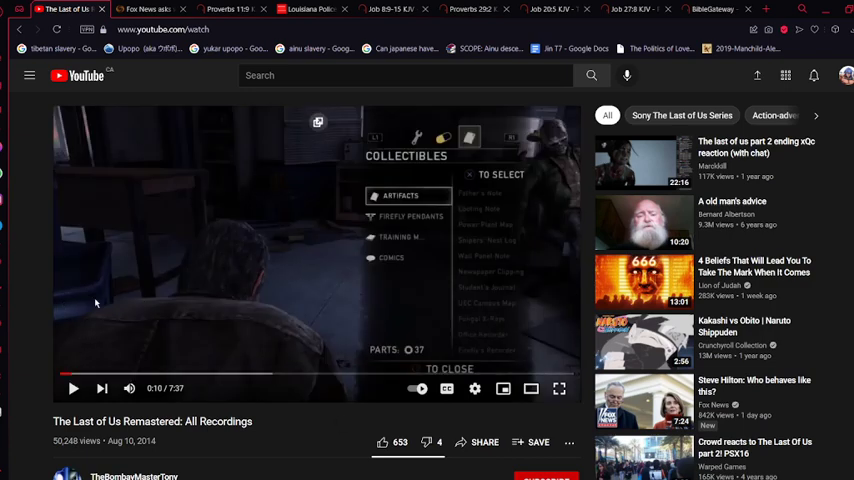
pyautogui.moveTo(184, 274)
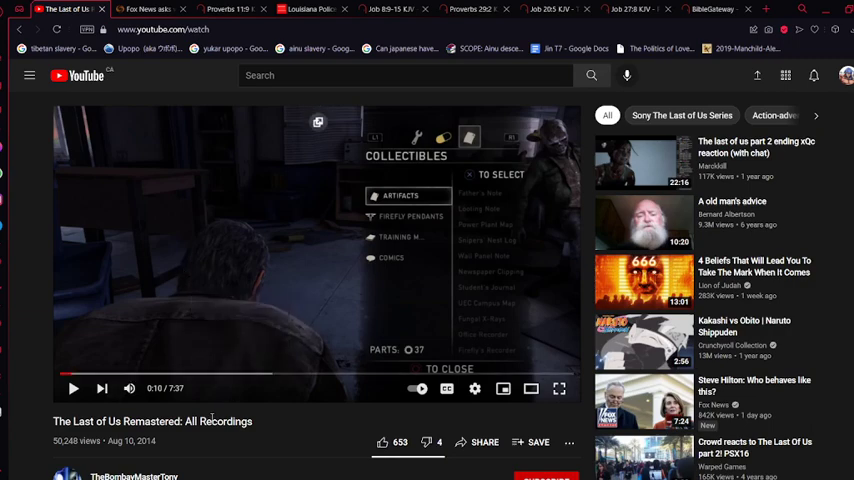
pyautogui.scroll(-3)
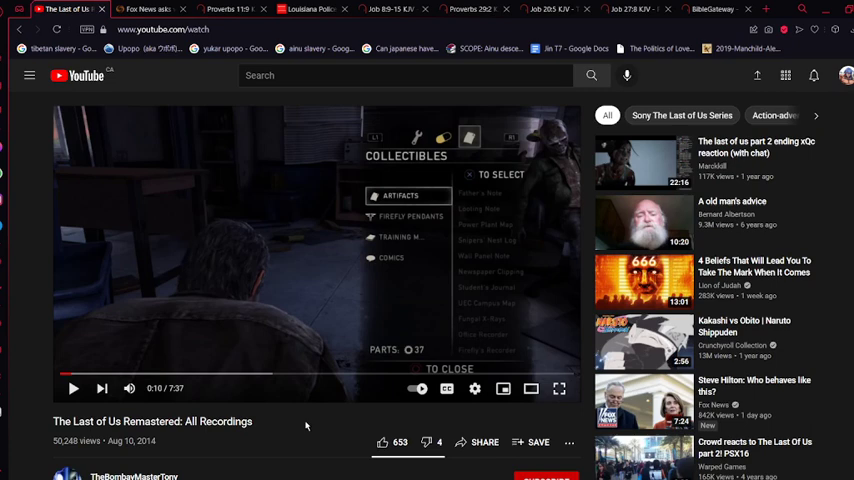
pyautogui.moveTo(182, 390)
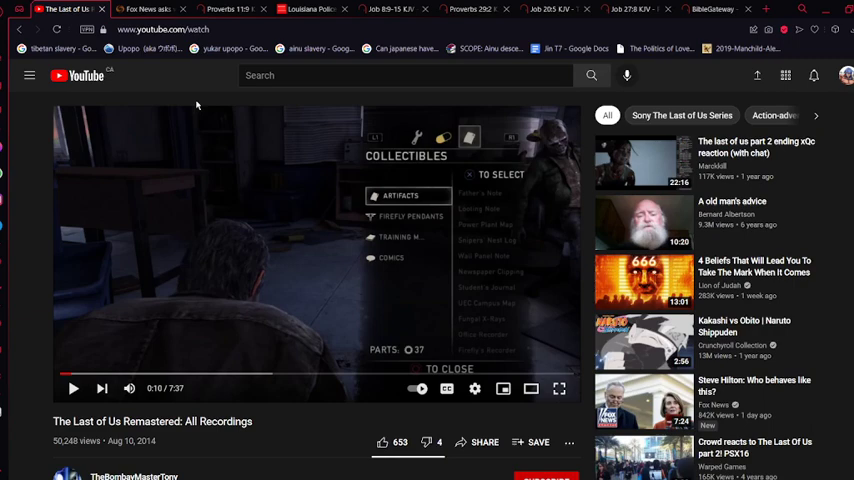
# Scroll down through the video's comments section
pyautogui.scroll(-3)
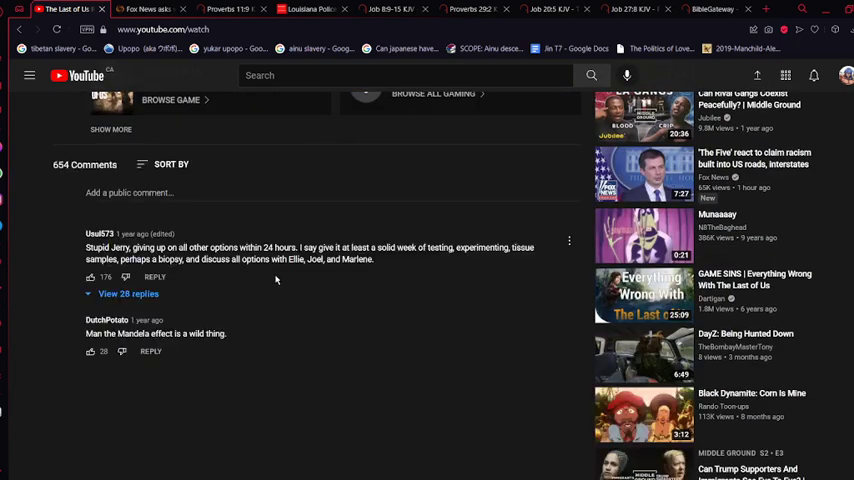
pyautogui.scroll(-3)
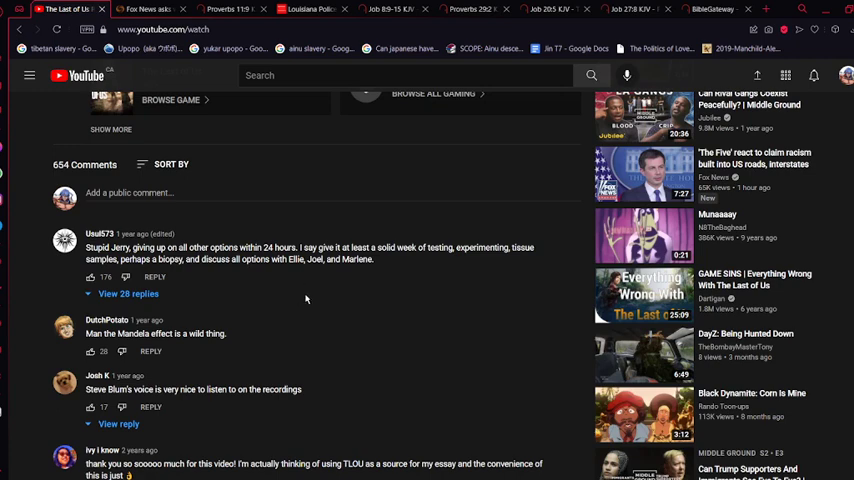
pyautogui.moveTo(294, 316)
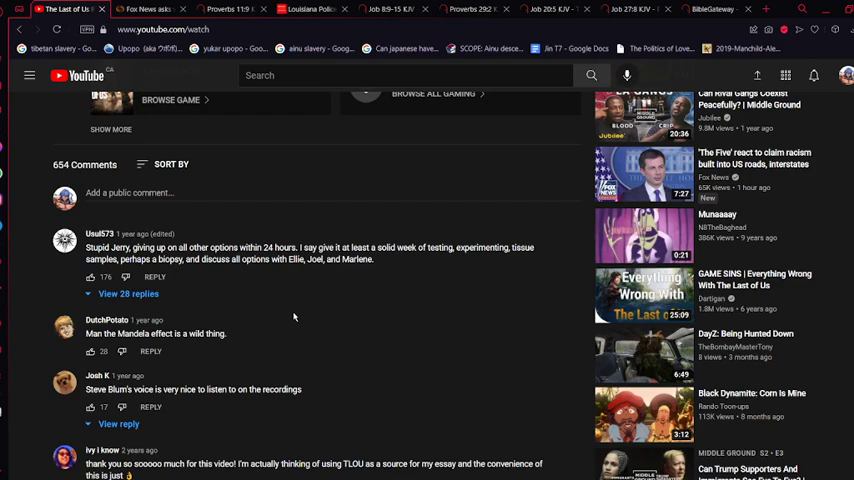
pyautogui.scroll(-3)
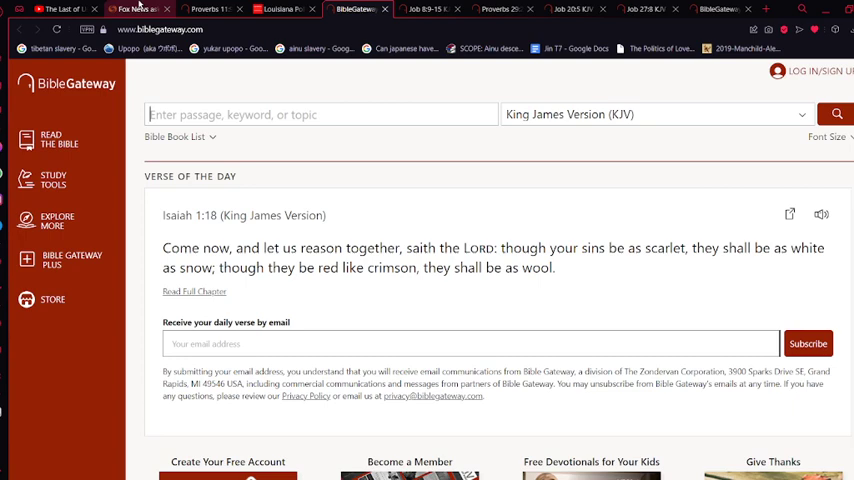
# Switch to the Reuters Biden mask video tab, then open the Louisiana police officer article
pyautogui.click(135, 9)
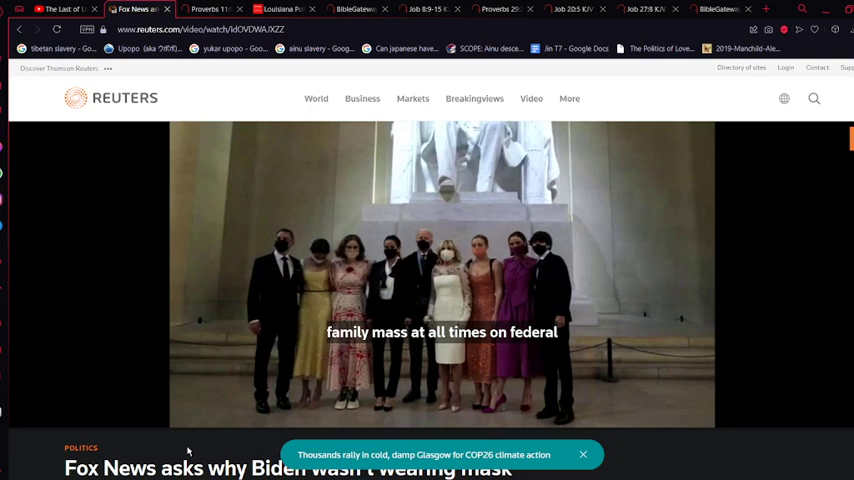
pyautogui.click(441, 275)
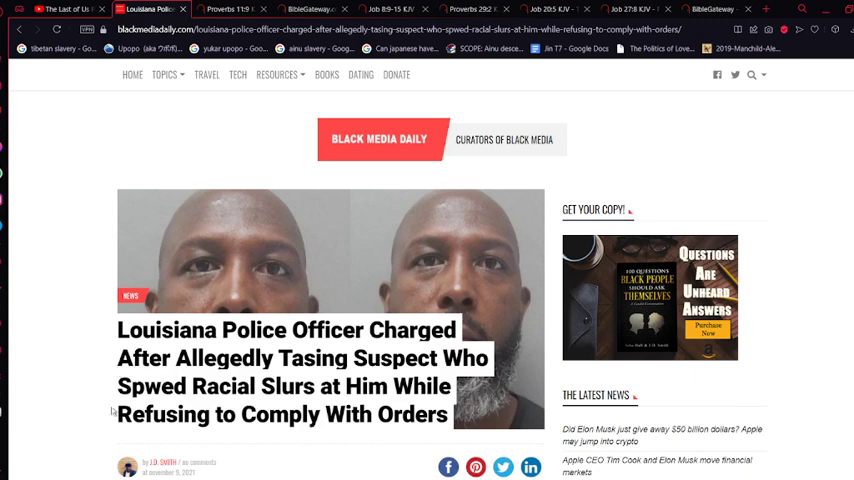
pyautogui.moveTo(82, 368)
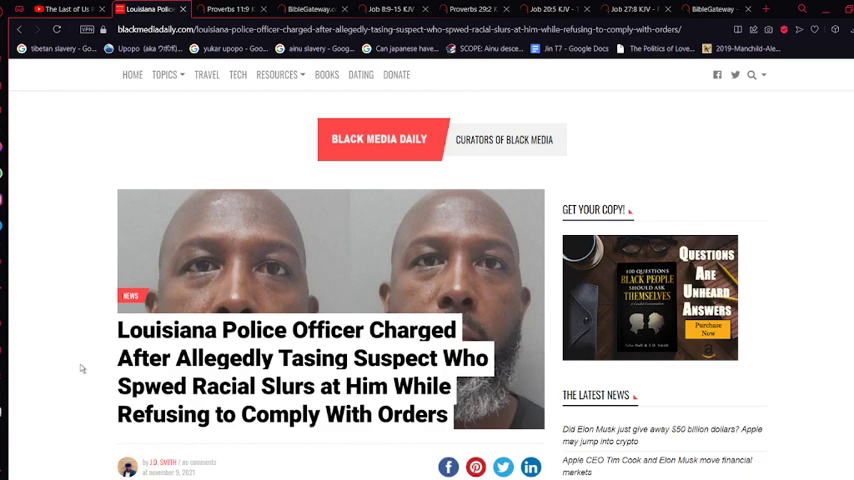
# Scroll down to the Monroe police chief's accountability quotes, then back up to the headline
pyautogui.scroll(-3)
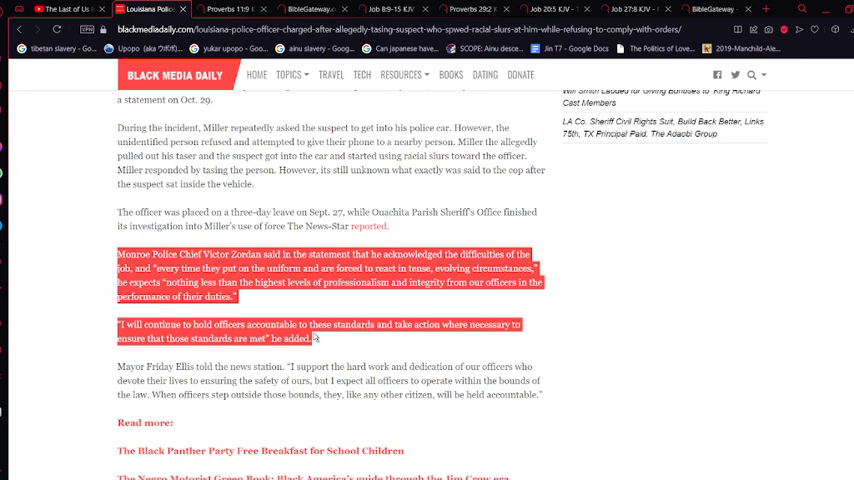
pyautogui.scroll(3)
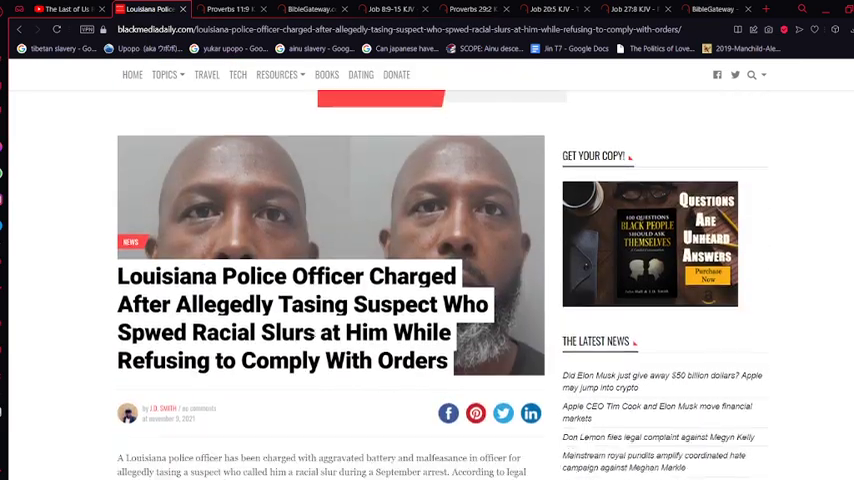
# Scroll the article slightly, then switch to the Job 8:9-15 KJV tab
pyautogui.scroll(-3)
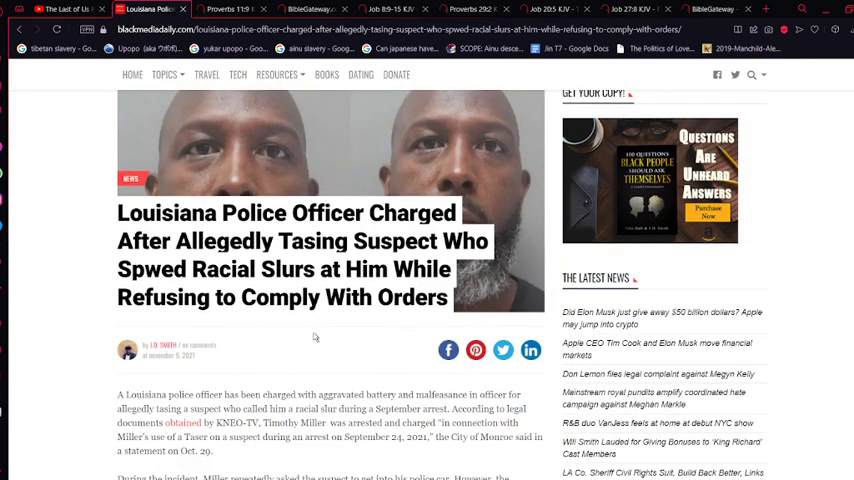
pyautogui.scroll(-3)
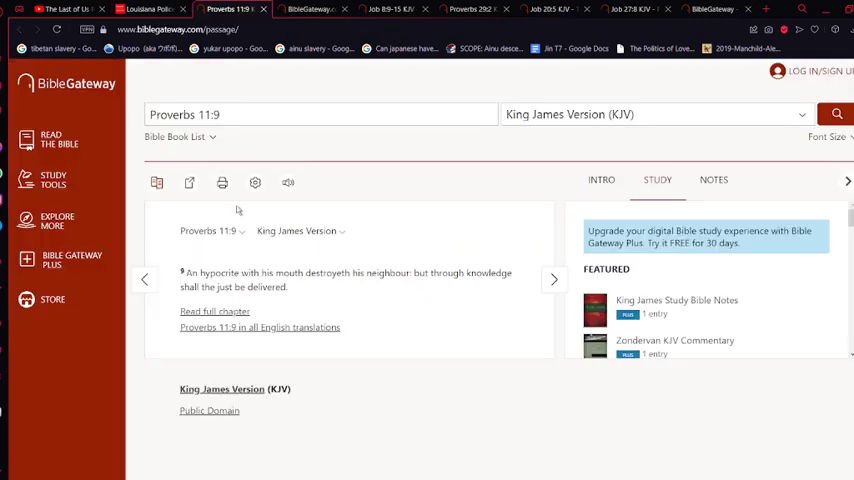
pyautogui.click(300, 9)
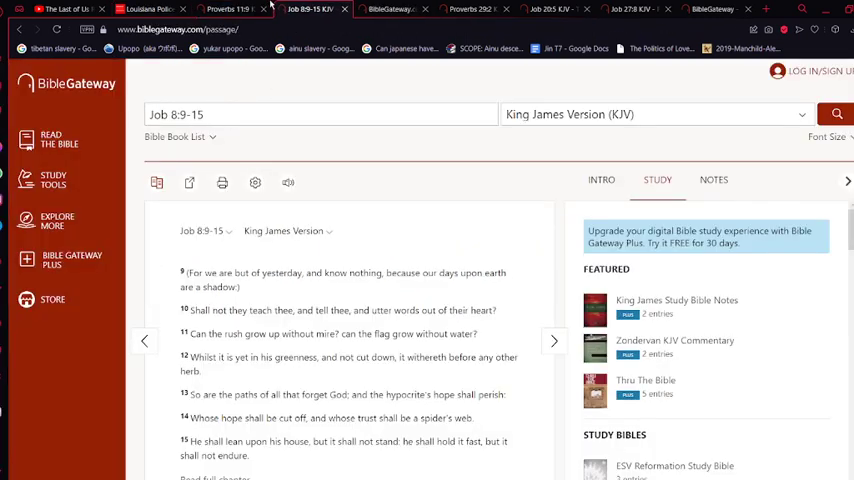
# Switch to the tab showing Proverbs 29:2 in the KJV
pyautogui.click(232, 9)
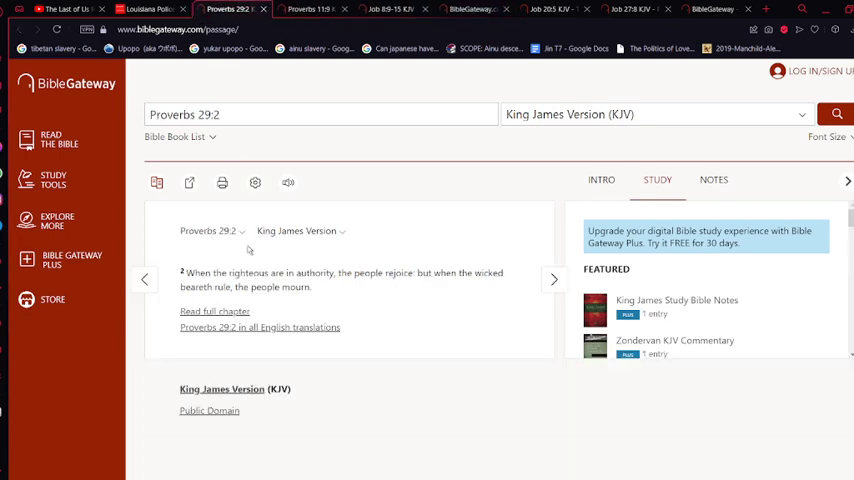
pyautogui.moveTo(258, 256)
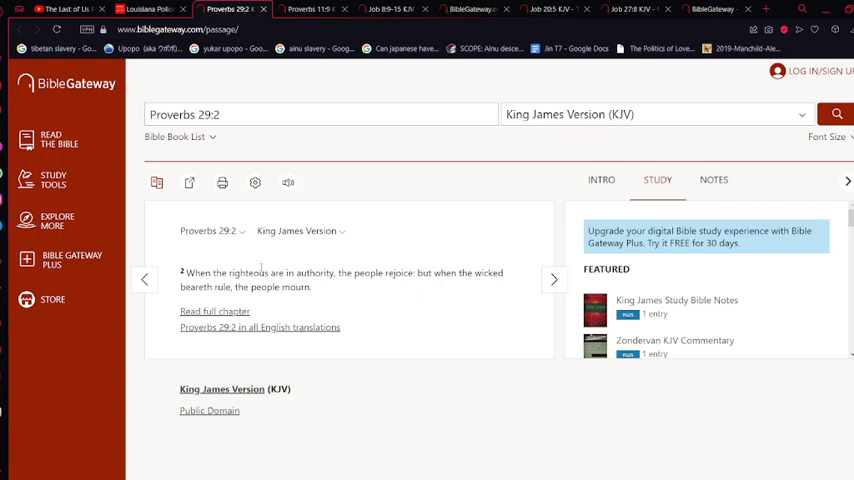
pyautogui.moveTo(283, 315)
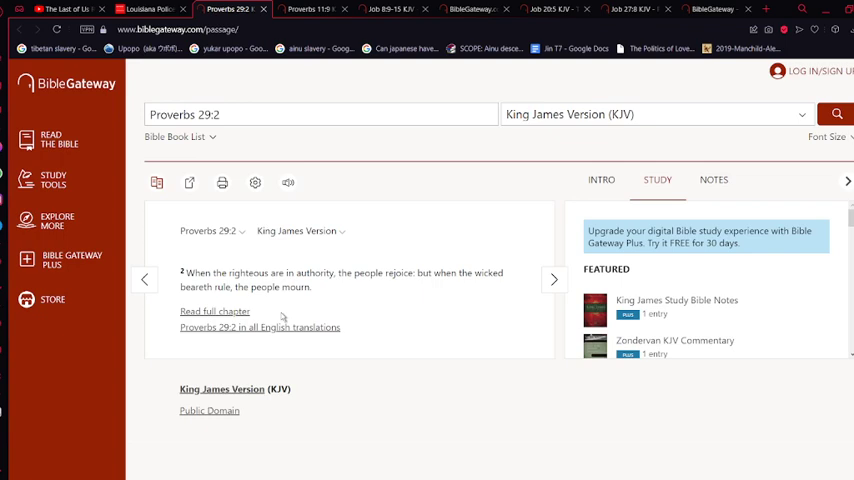
pyautogui.moveTo(272, 302)
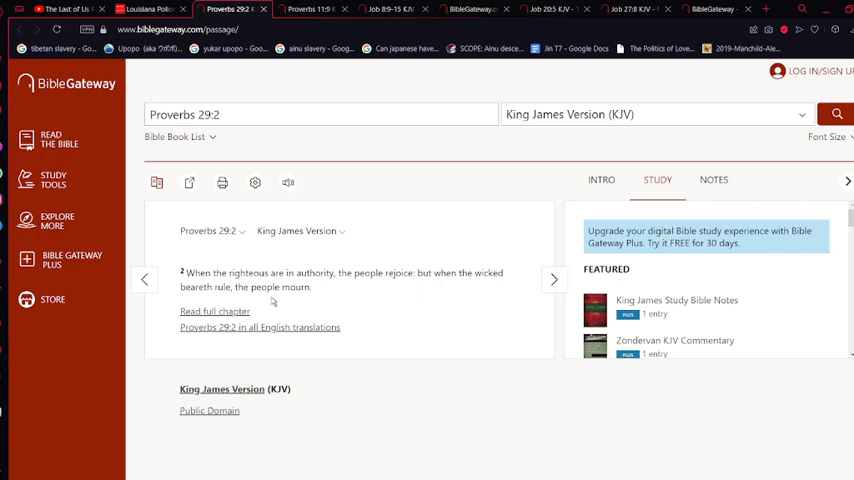
pyautogui.moveTo(244, 197)
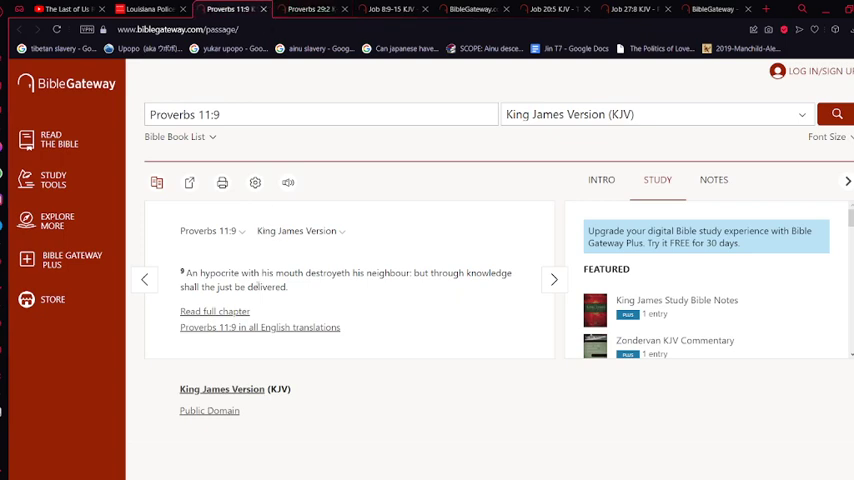
pyautogui.moveTo(343, 287)
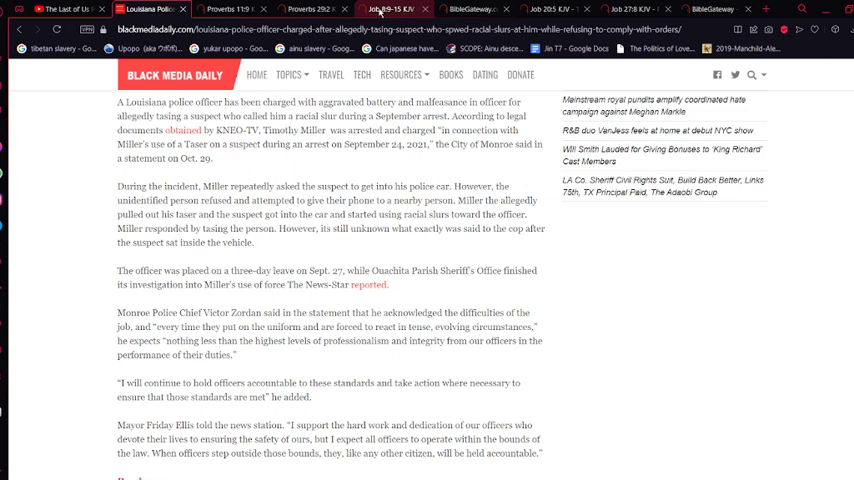
pyautogui.moveTo(403, 293)
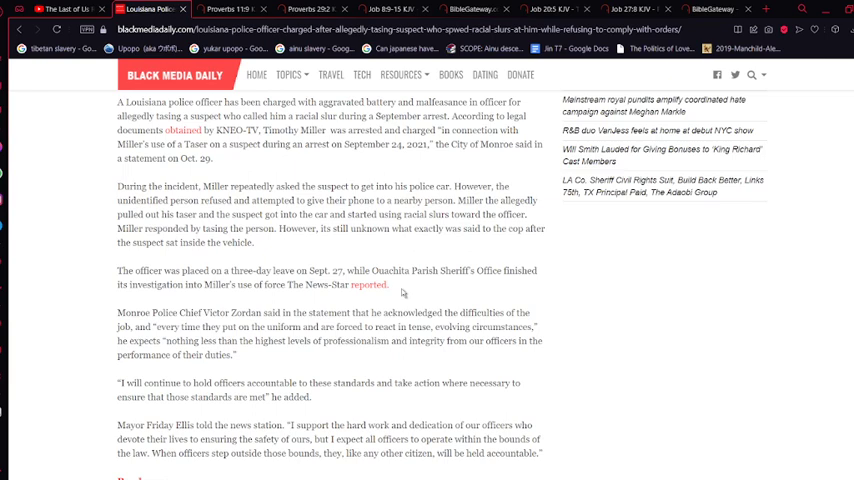
pyautogui.moveTo(314, 266)
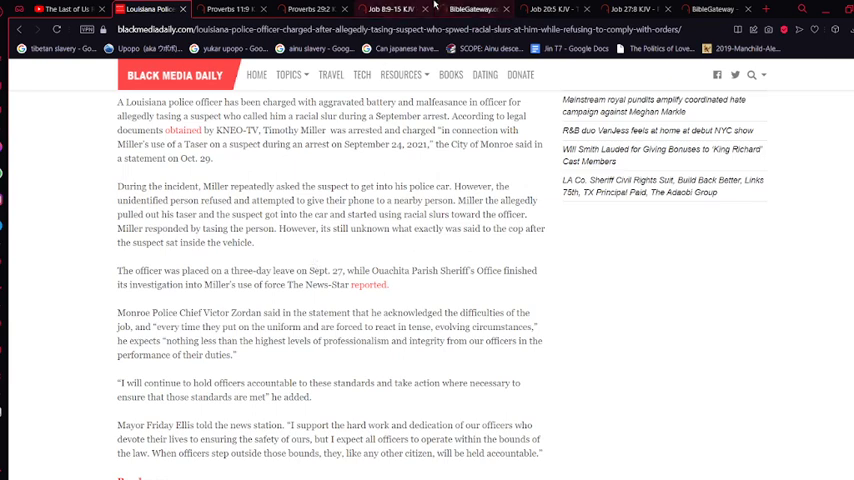
# Switch from the Job 8:9-15 tab to the Job 20:5 KJV tab
pyautogui.click(380, 9)
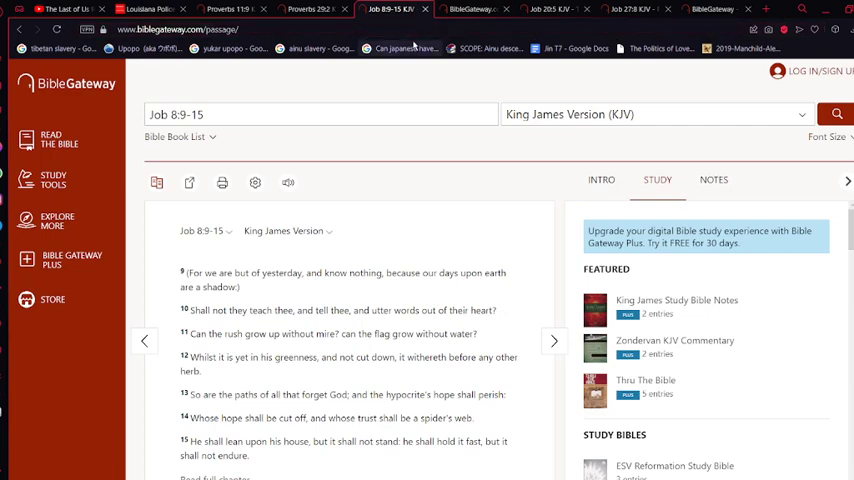
pyautogui.click(543, 9)
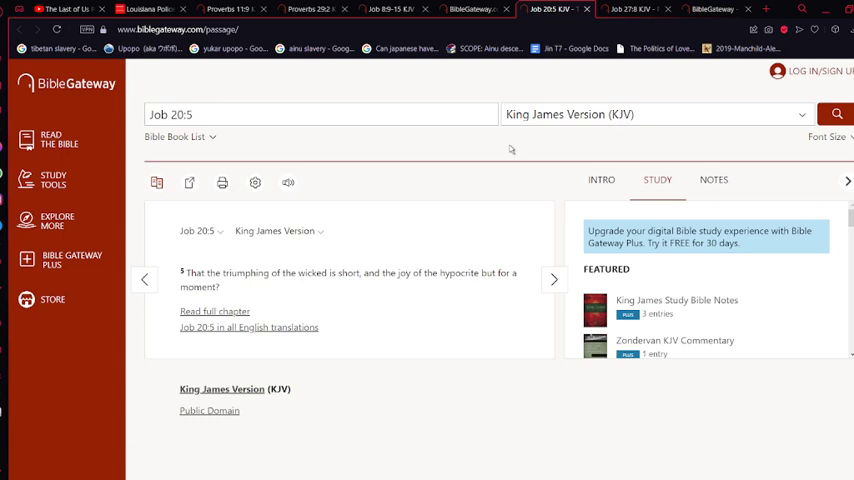
pyautogui.moveTo(490, 258)
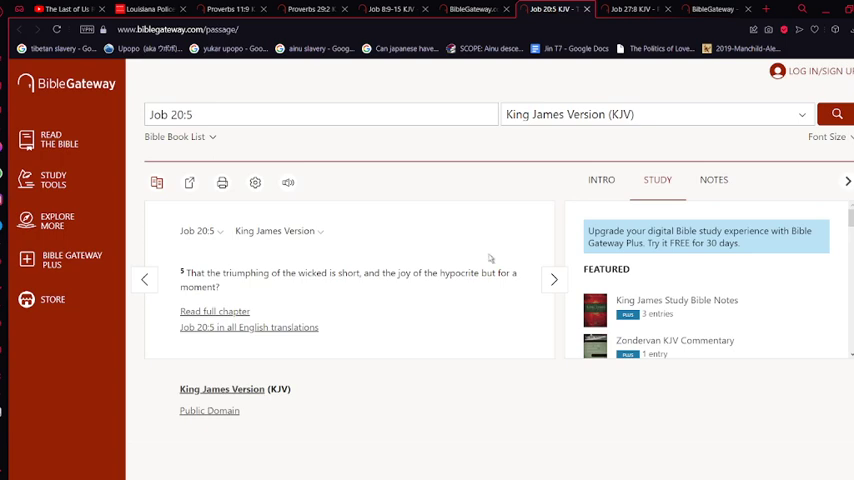
pyautogui.click(630, 9)
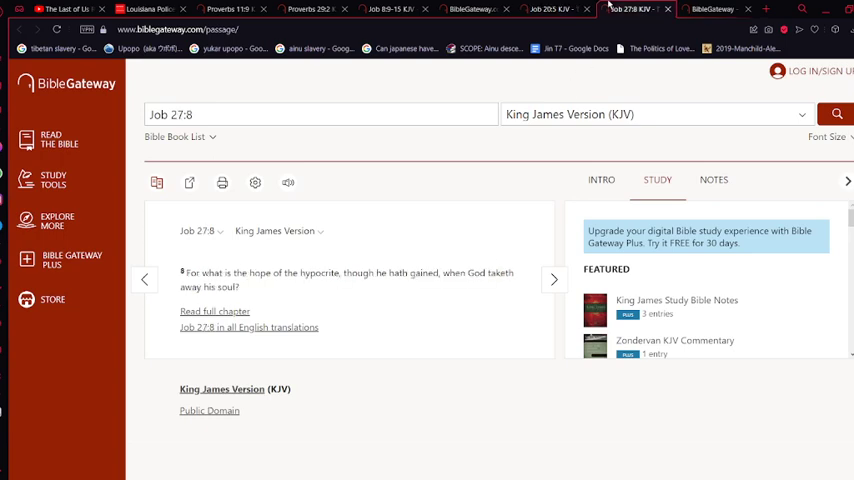
pyautogui.moveTo(341, 231)
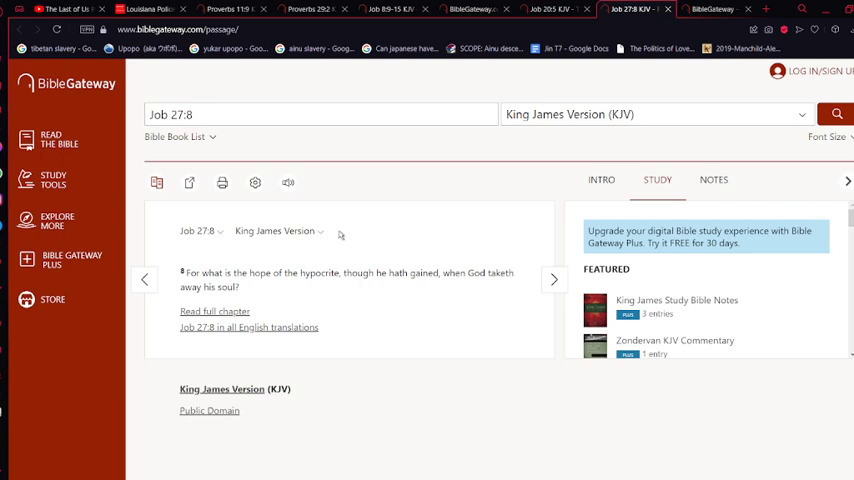
pyautogui.moveTo(294, 290)
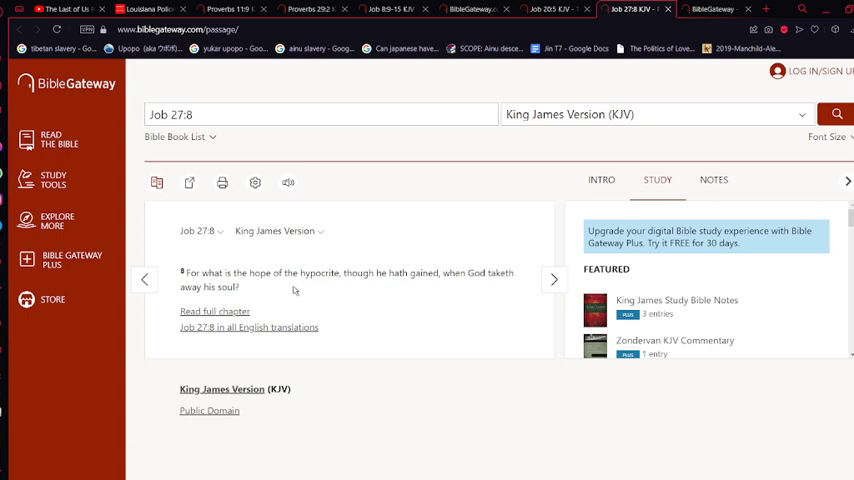
pyautogui.moveTo(350, 364)
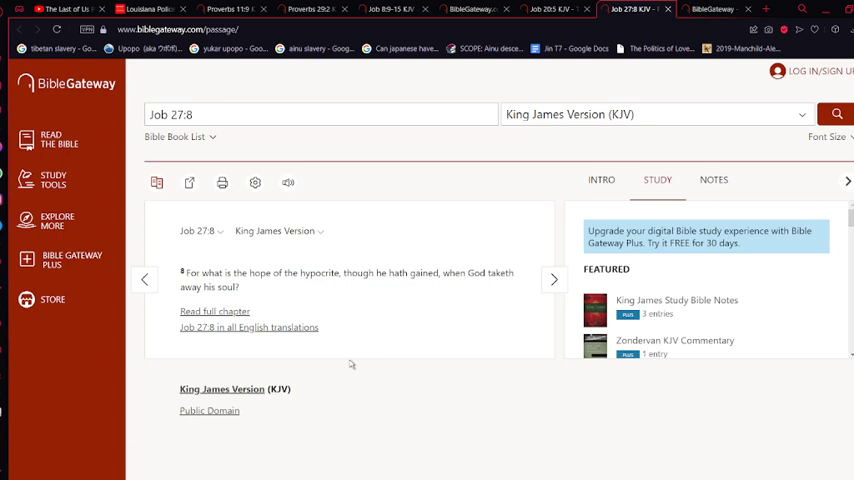
pyautogui.moveTo(392, 432)
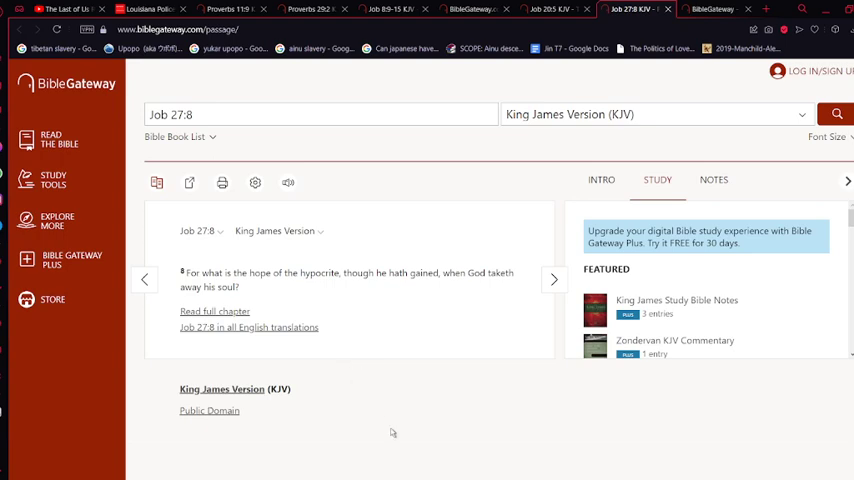
# Revisit the Louisiana police article's headline, then return to The Last of Us video tab
pyautogui.click(150, 9)
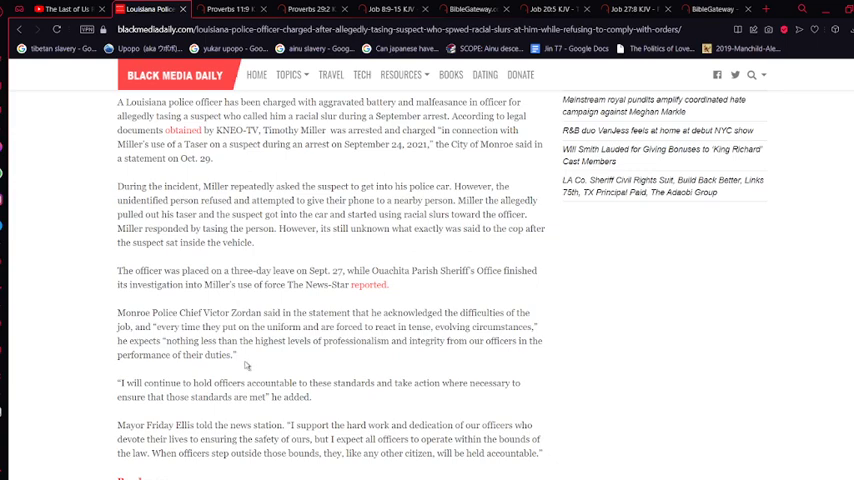
pyautogui.scroll(3)
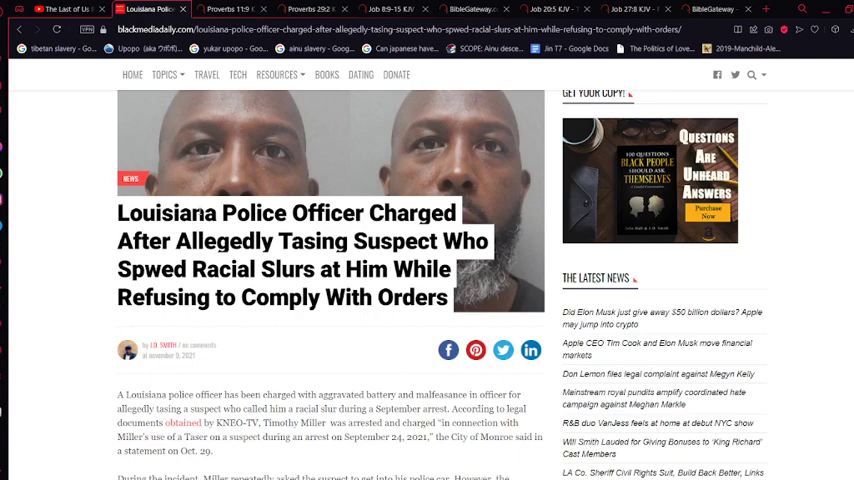
pyautogui.click(65, 9)
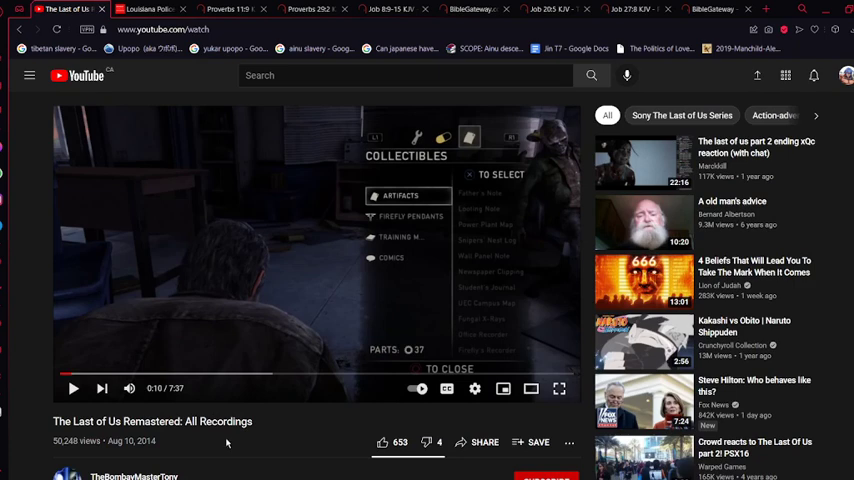
pyautogui.click(300, 9)
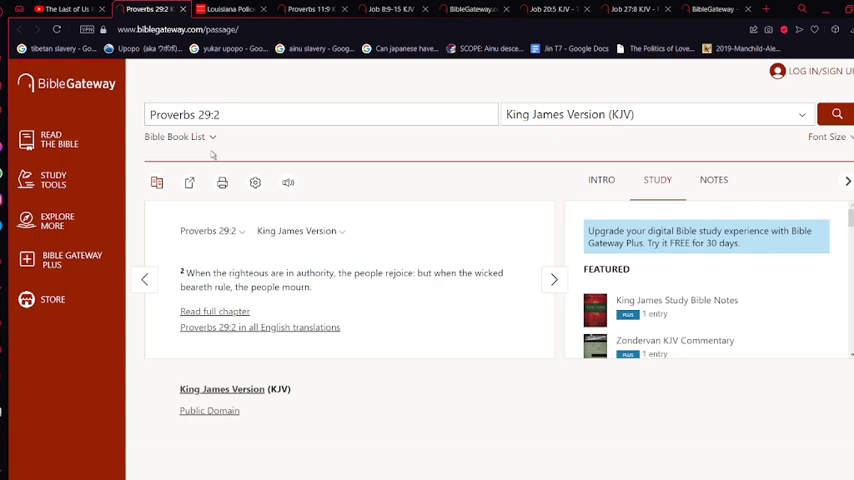
pyautogui.moveTo(315, 269)
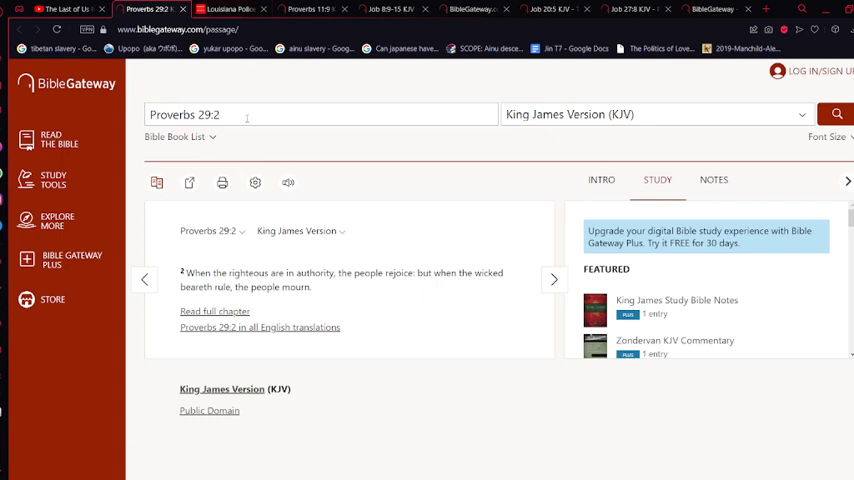
pyautogui.moveTo(263, 168)
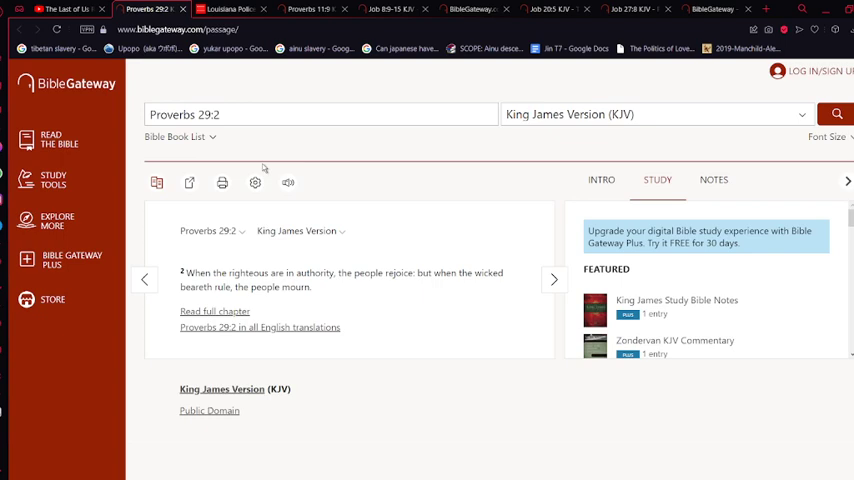
pyautogui.moveTo(238, 145)
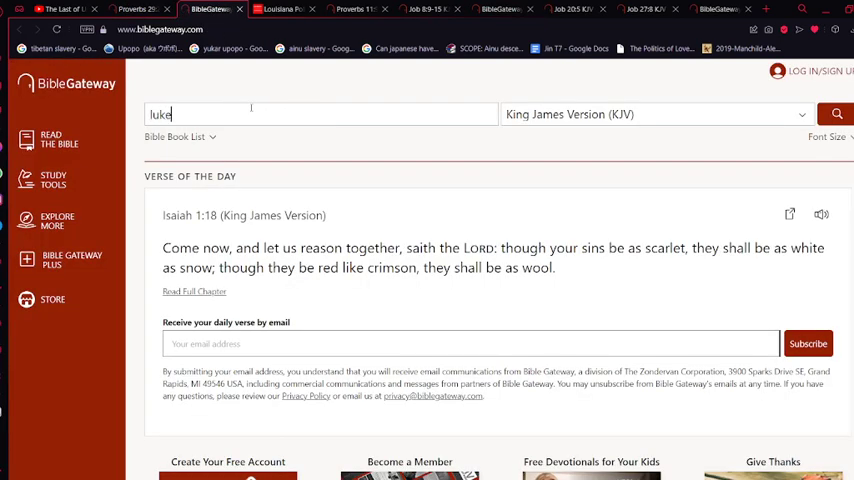
# Run the BibleGateway search to load Luke 6 in the KJV
pyautogui.click(836, 114)
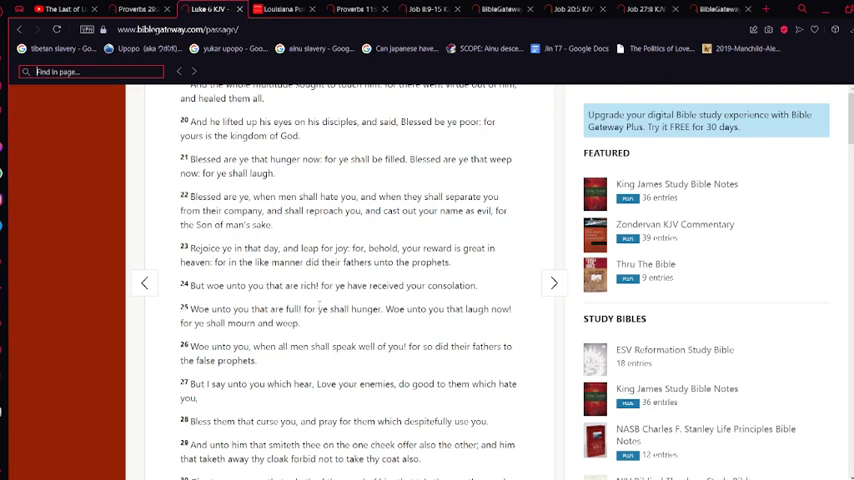
pyautogui.moveTo(485, 303)
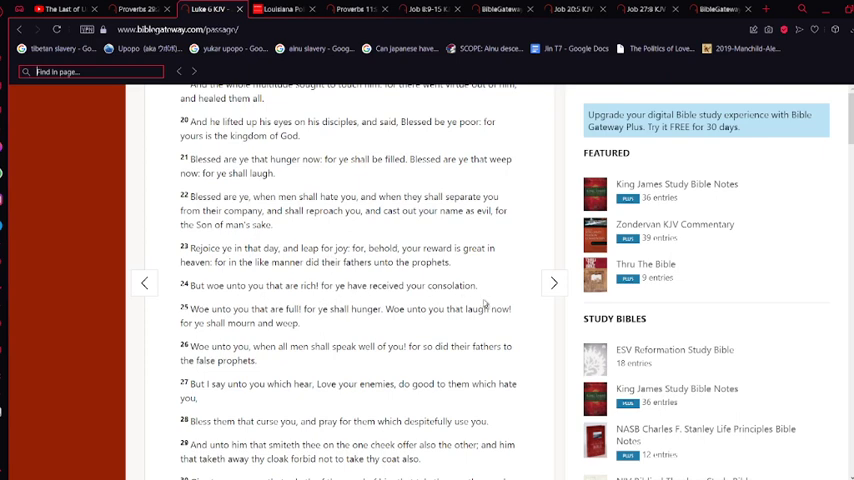
pyautogui.moveTo(347, 328)
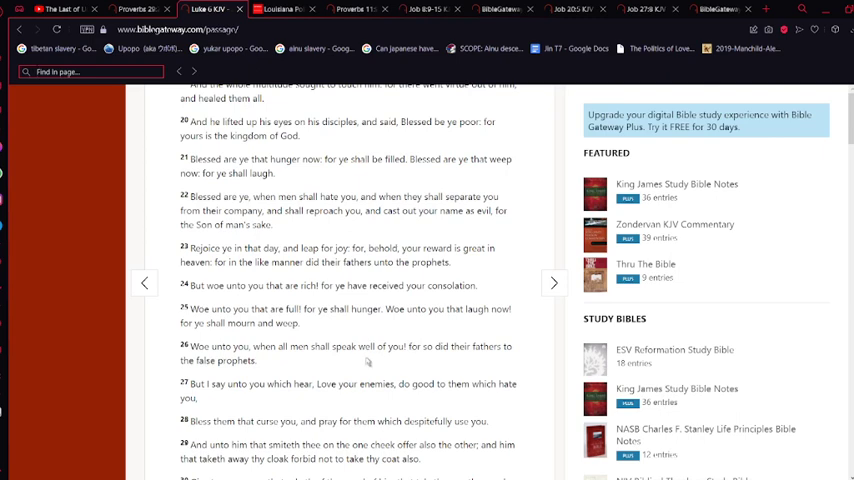
pyautogui.moveTo(367, 362)
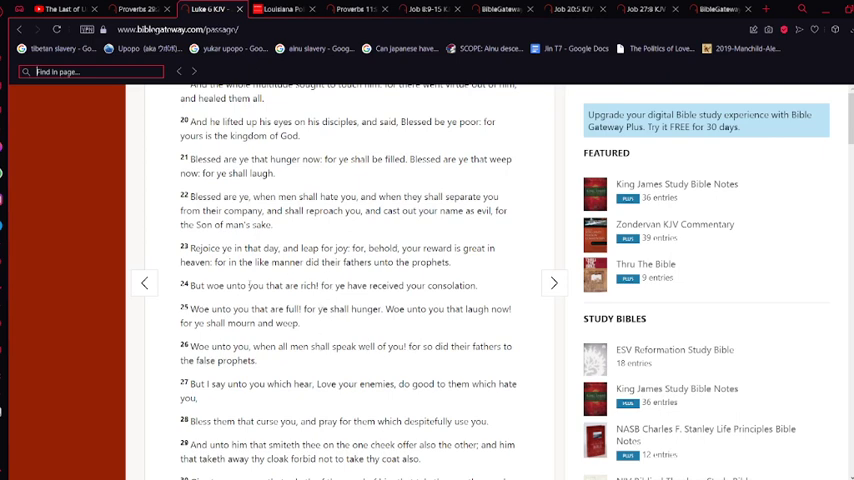
# Drag-select the Luke 6 KJV verse 'you that are rich! for ye have received your consolation'
pyautogui.moveTo(248, 285); pyautogui.dragTo(337, 285)
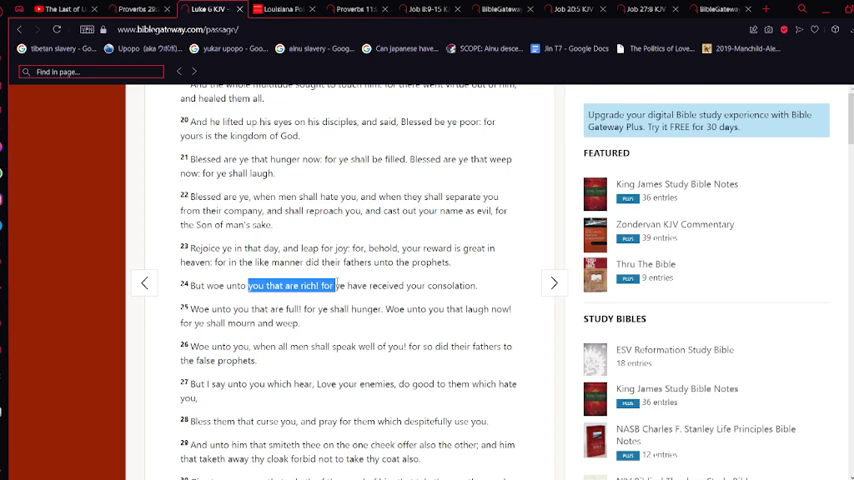
pyautogui.moveTo(337, 285); pyautogui.dragTo(462, 285)
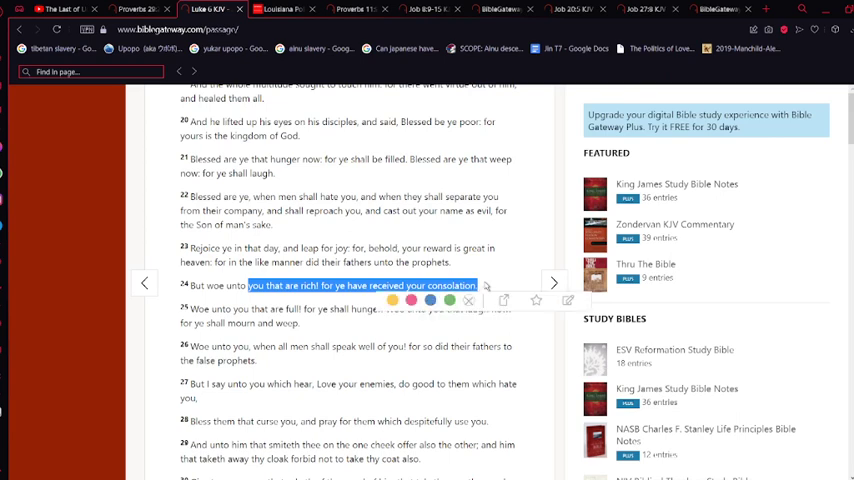
pyautogui.moveTo(491, 283)
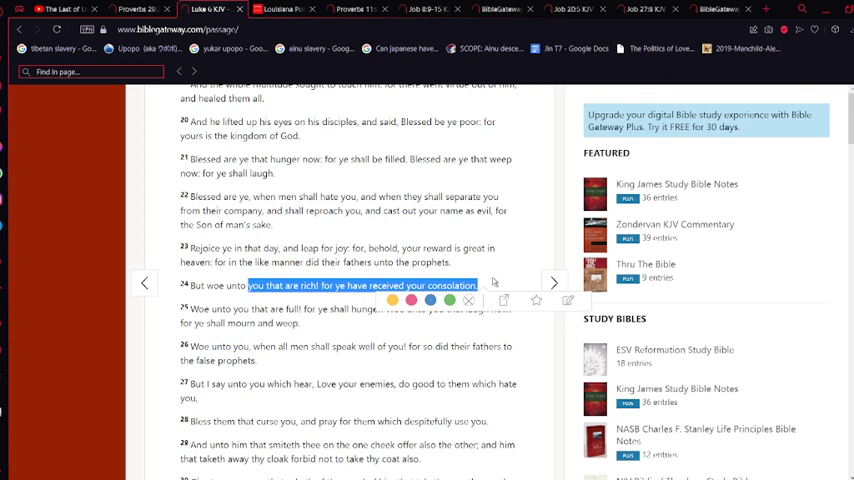
pyautogui.moveTo(470, 320)
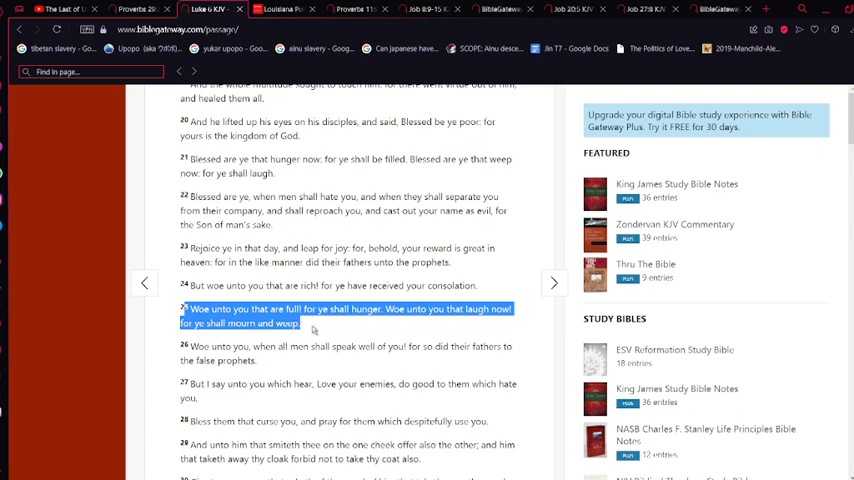
pyautogui.moveTo(334, 331)
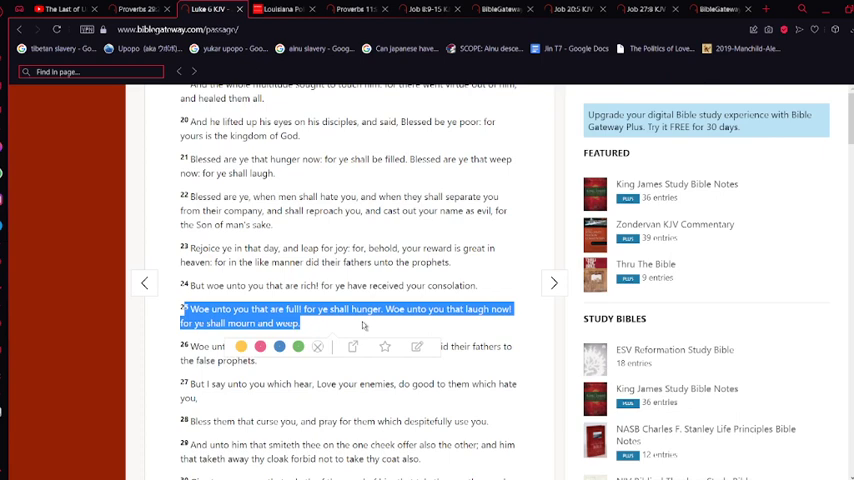
pyautogui.moveTo(313, 417)
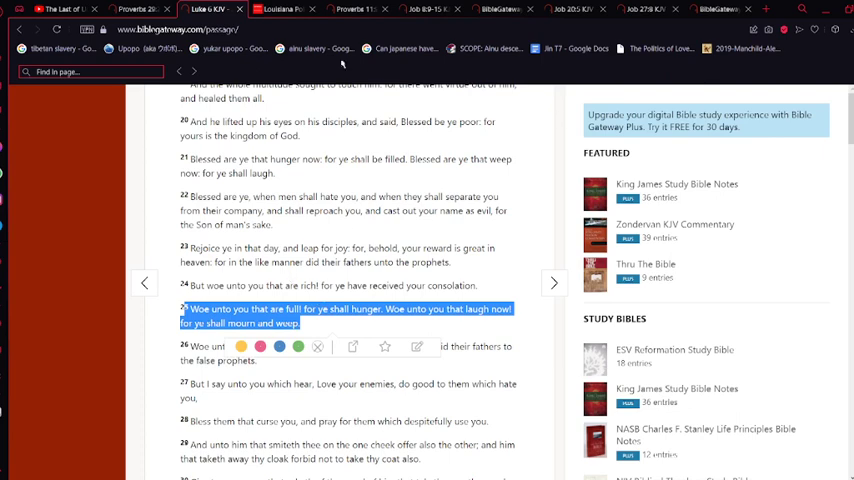
# Search BibleGateway for 'obad', filter results to Obadiah, and open Obadiah 1:1 in KJV
pyautogui.click(498, 9)
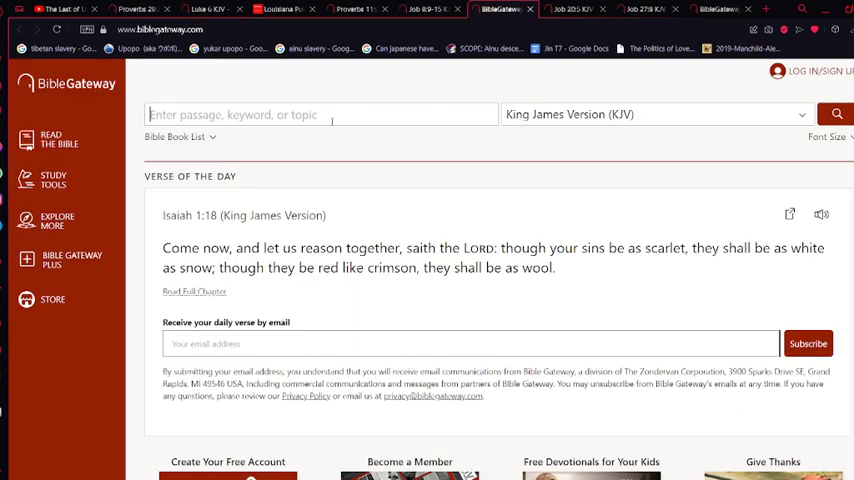
pyautogui.write('obad')
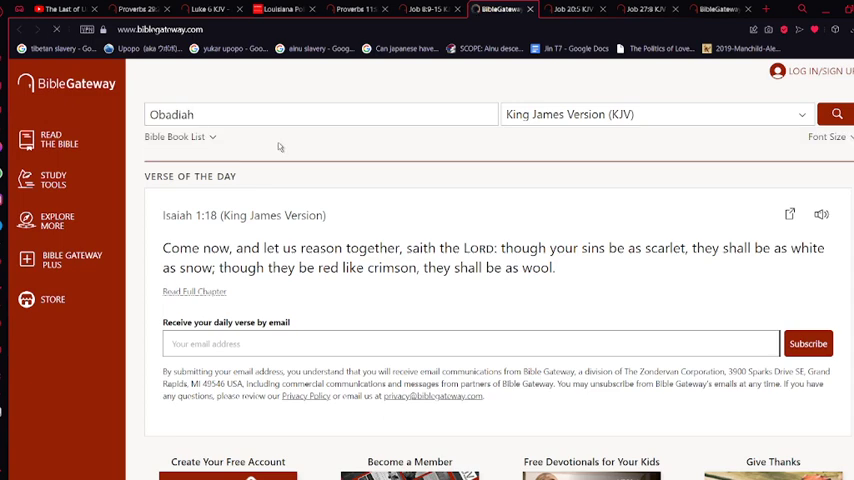
pyautogui.click(836, 114)
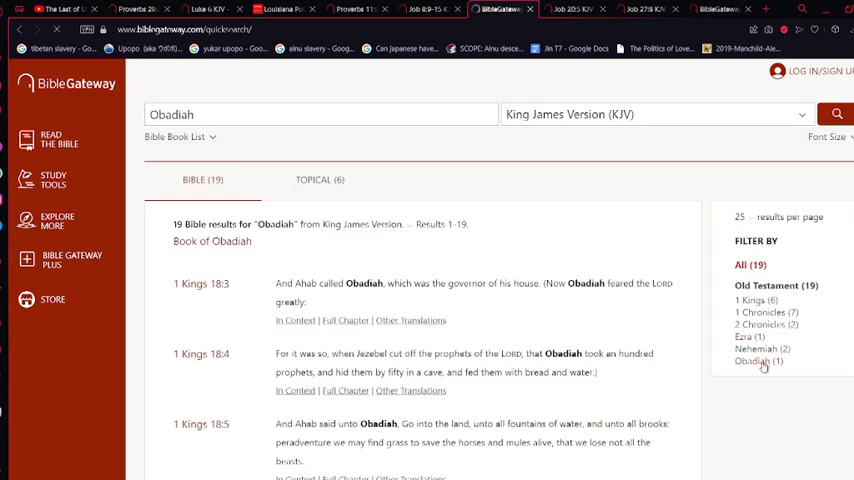
pyautogui.click(758, 361)
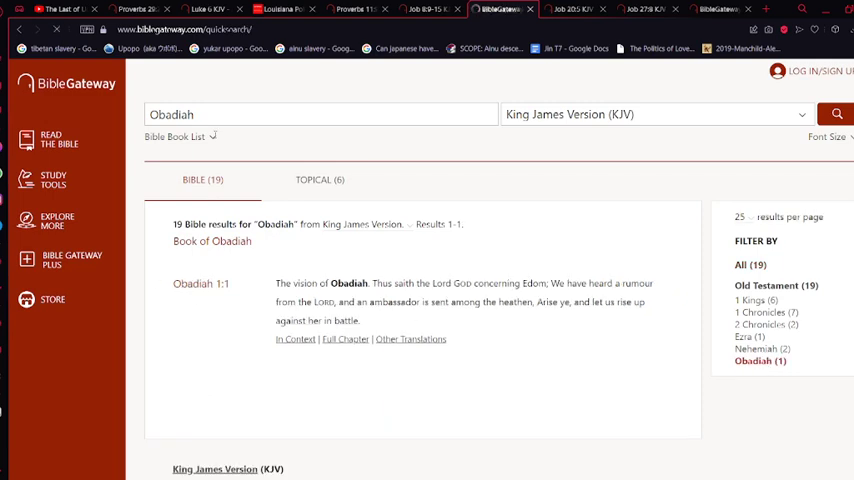
pyautogui.click(200, 284)
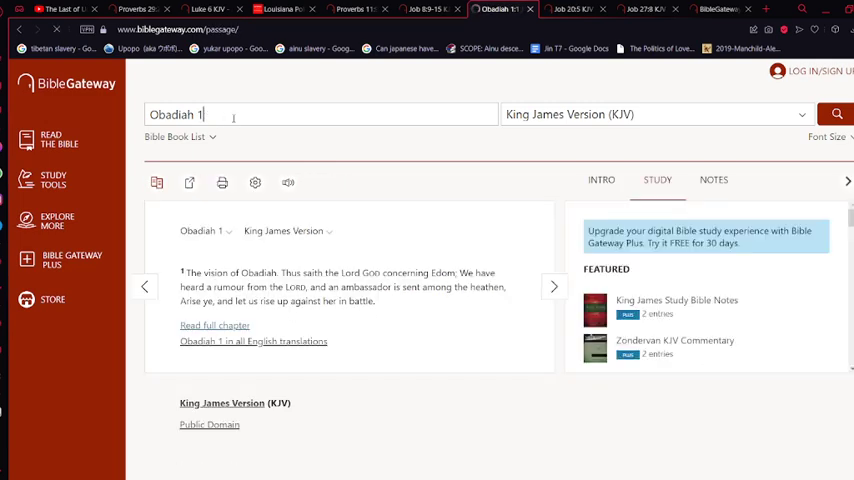
# Scroll Obadiah 1 down to verse 18, then return to the Luke 6 KJV tab
pyautogui.scroll(-3)
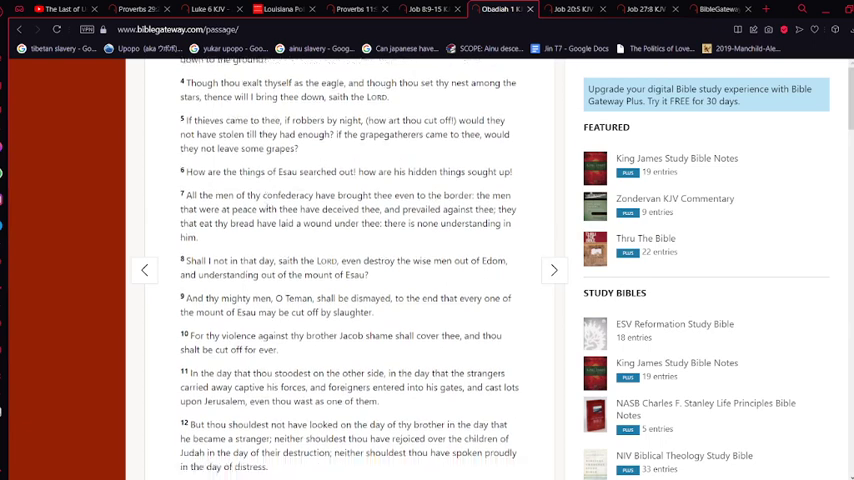
pyautogui.scroll(-3)
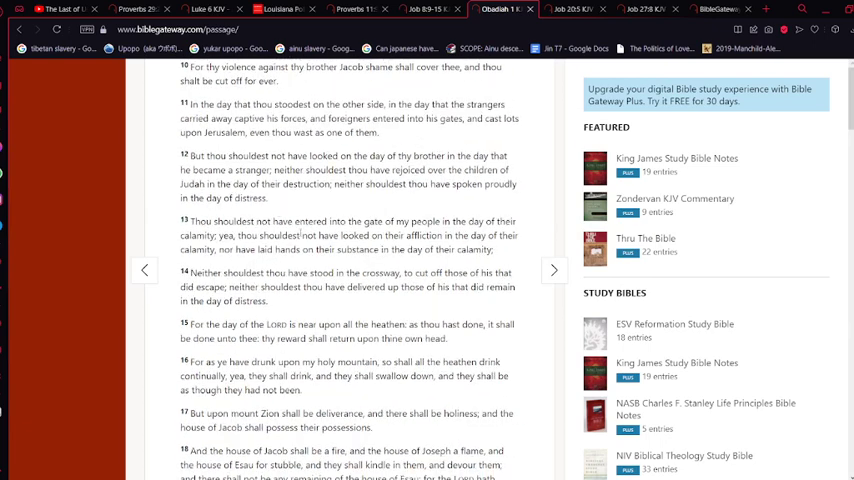
pyautogui.scroll(-3)
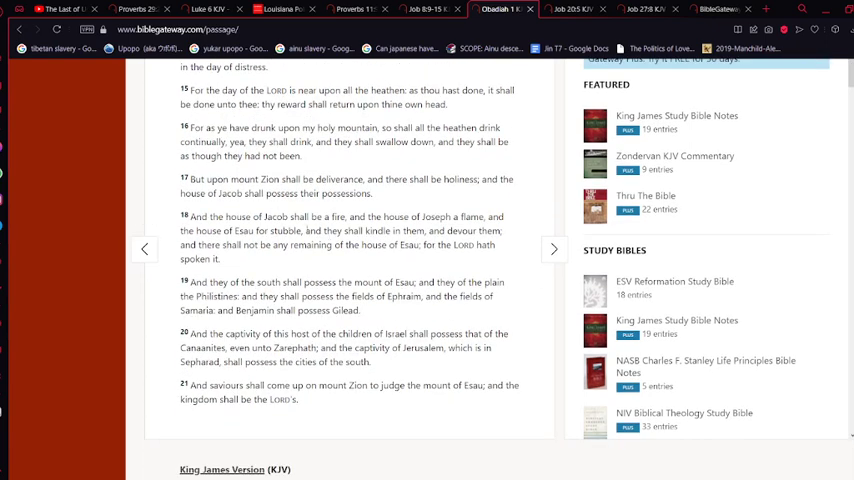
pyautogui.moveTo(398, 227)
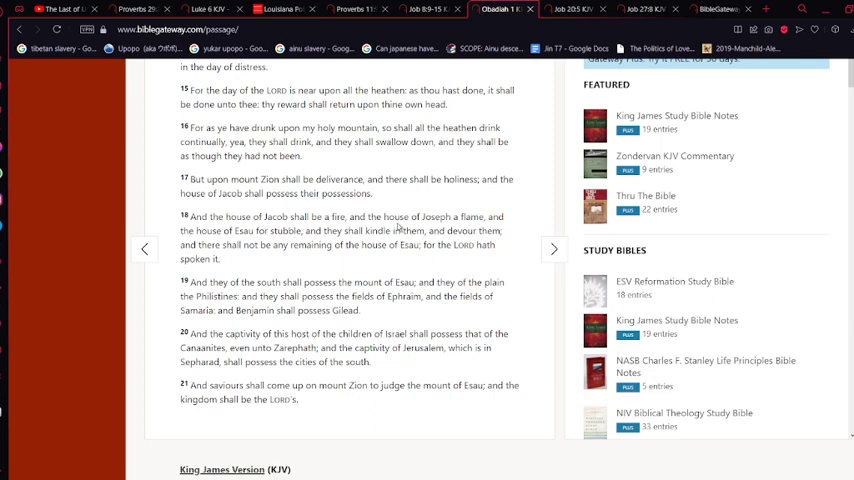
pyautogui.moveTo(390, 267)
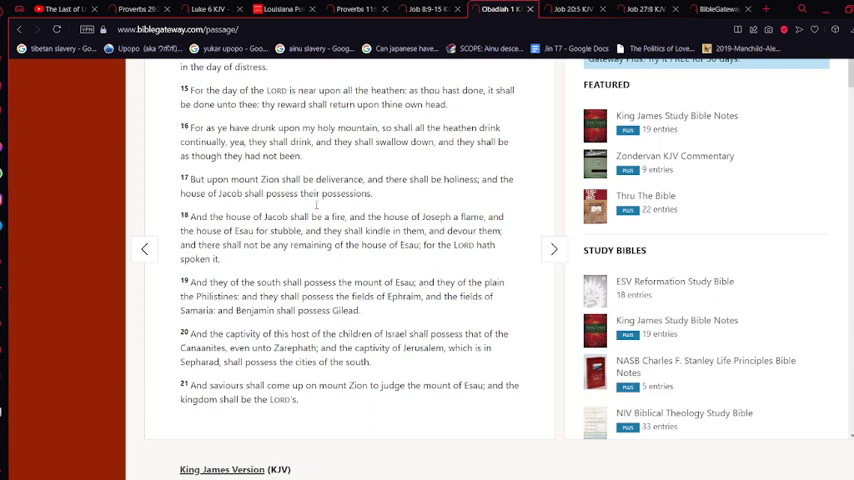
pyautogui.click(205, 9)
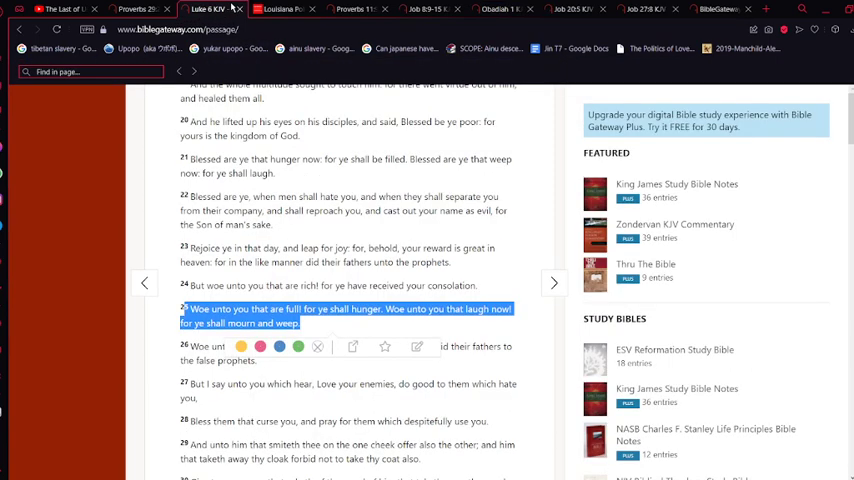